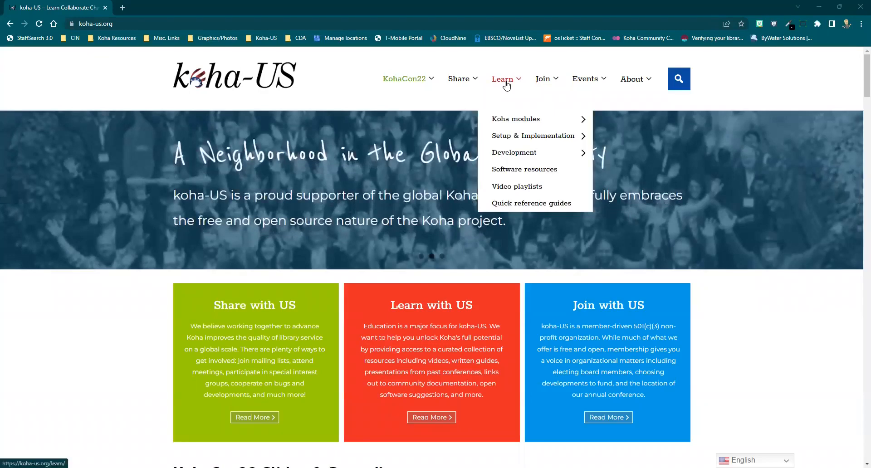
mouse_move(515, 119)
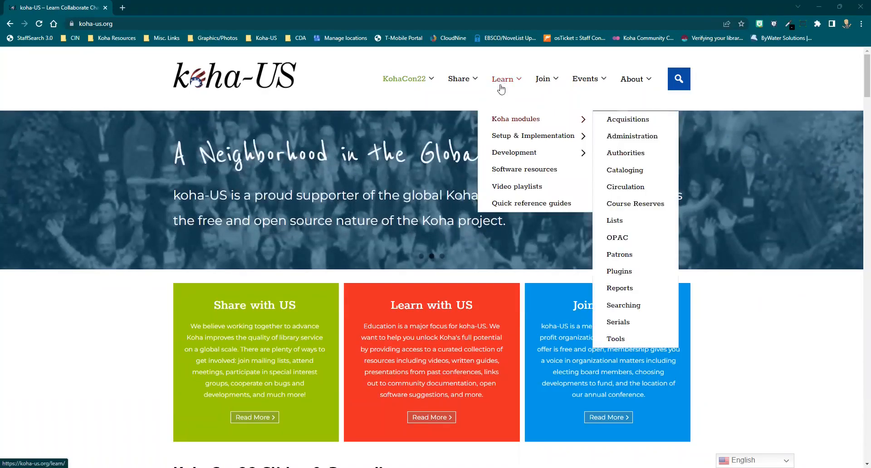
- Browse to the Learn video playlists showing the latest Every Other Thursday episode on ILL workflows
click(503, 79)
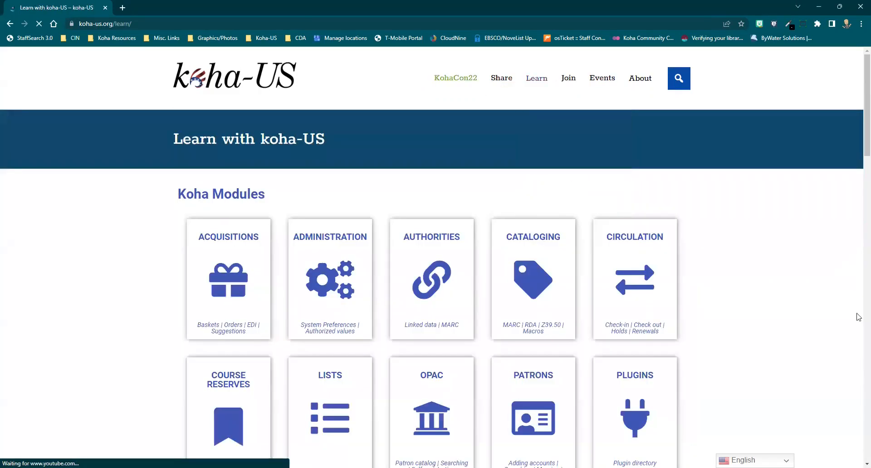
scroll(down, 3)
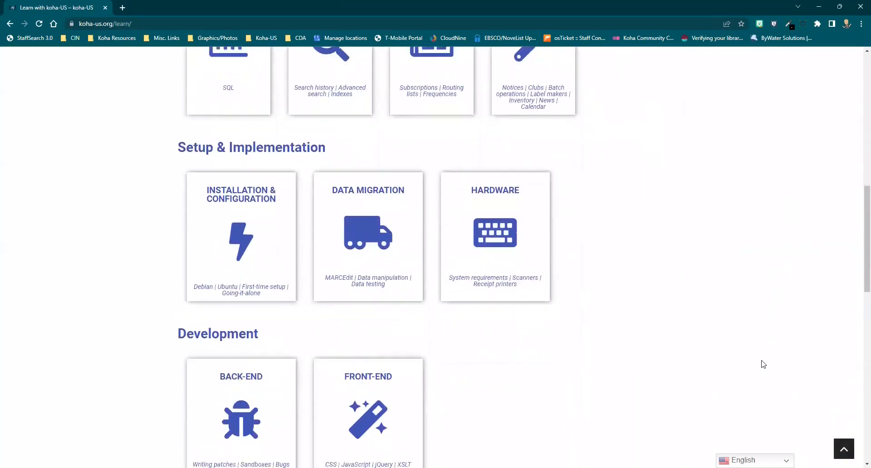
scroll(down, 3)
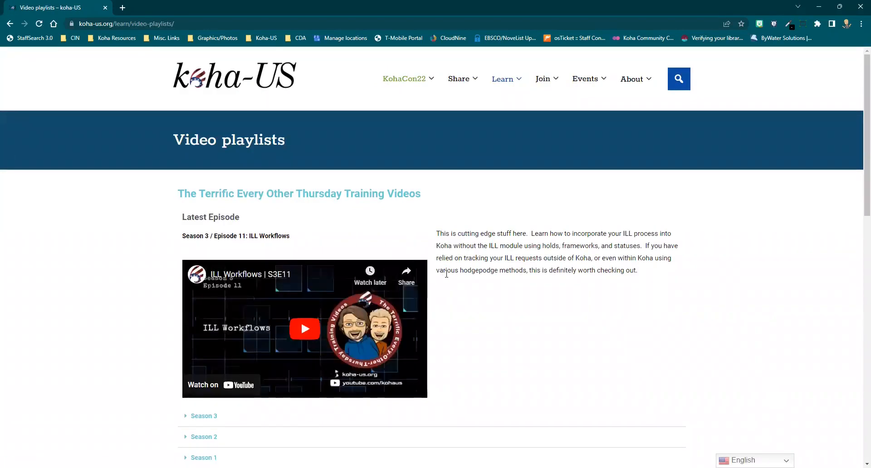
- Open Share > Special interest groups and scroll through groups like Acquisitions and Circulation
click(459, 79)
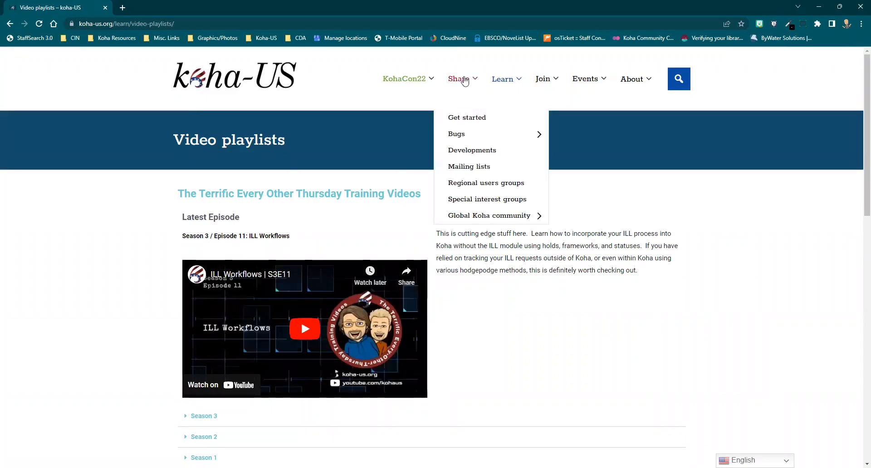
mouse_move(459, 207)
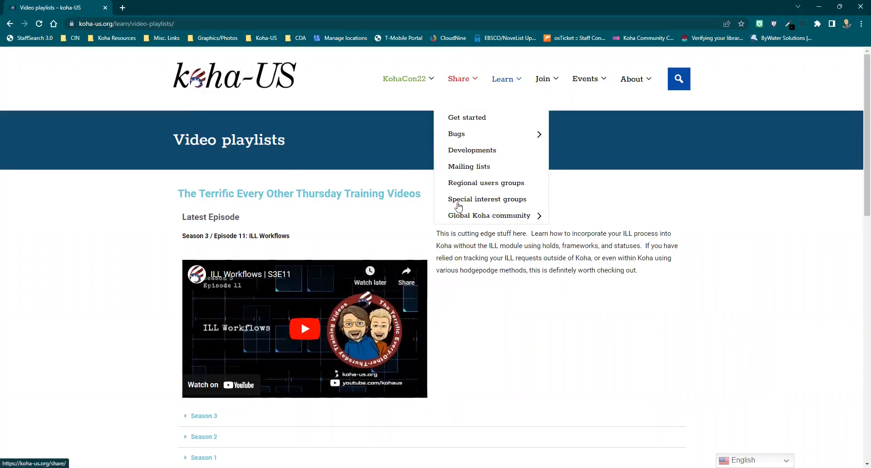
click(486, 198)
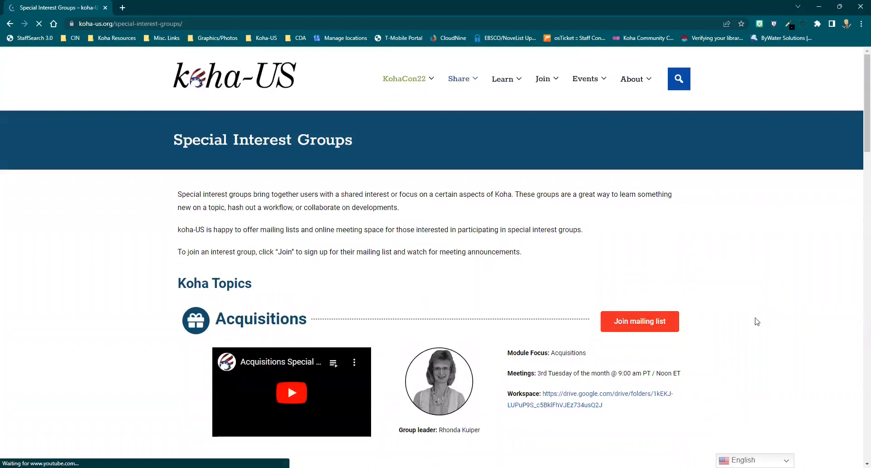
scroll(down, 3)
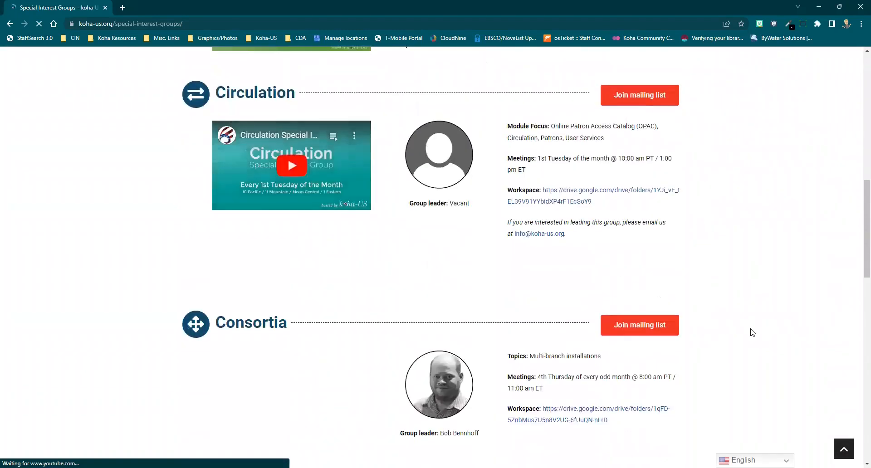
scroll(down, 3)
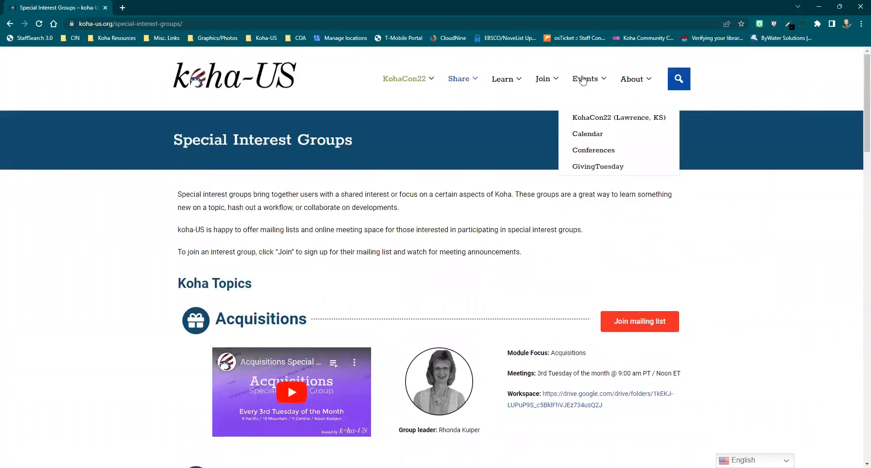
mouse_move(593, 150)
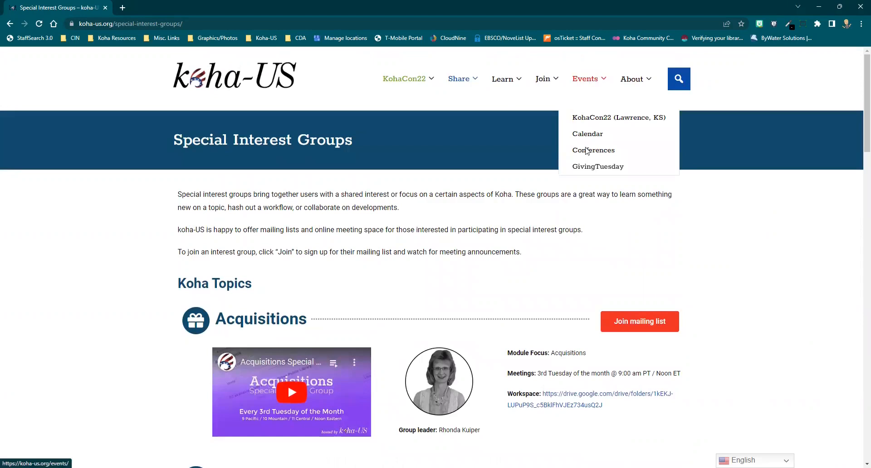
- Open Events > Conferences, review past conferences back to 2014, and return to KohaCon22
click(593, 150)
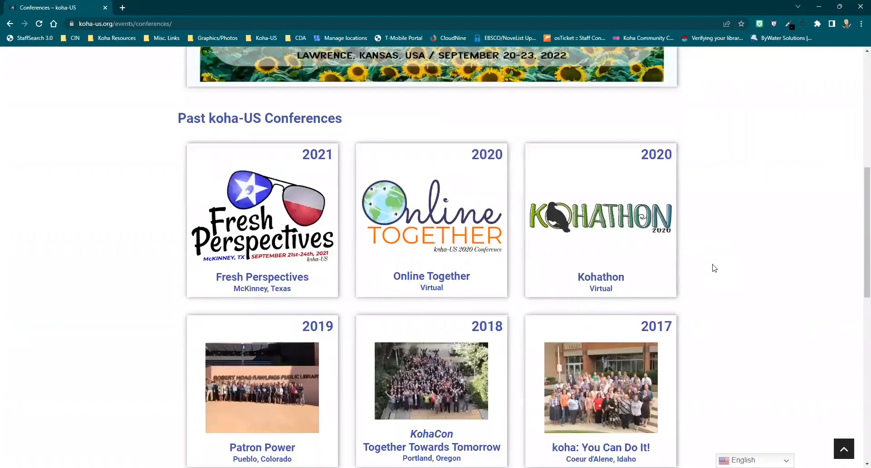
scroll(down, 3)
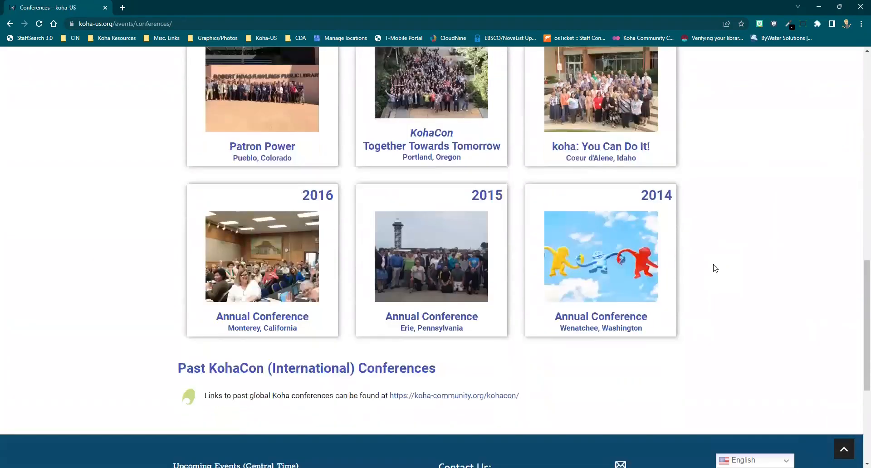
scroll(up, 3)
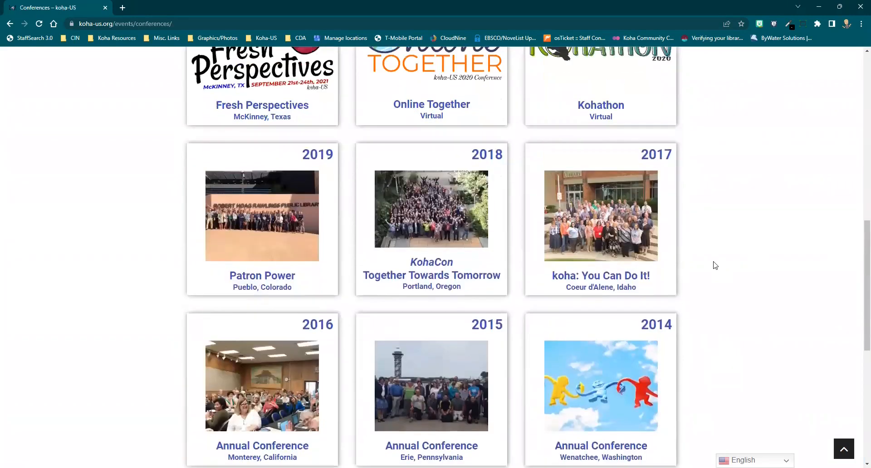
scroll(up, 3)
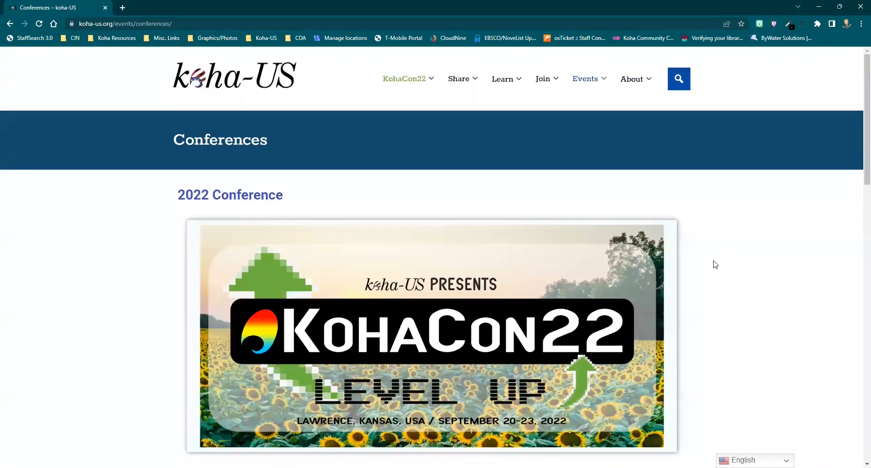
mouse_move(553, 118)
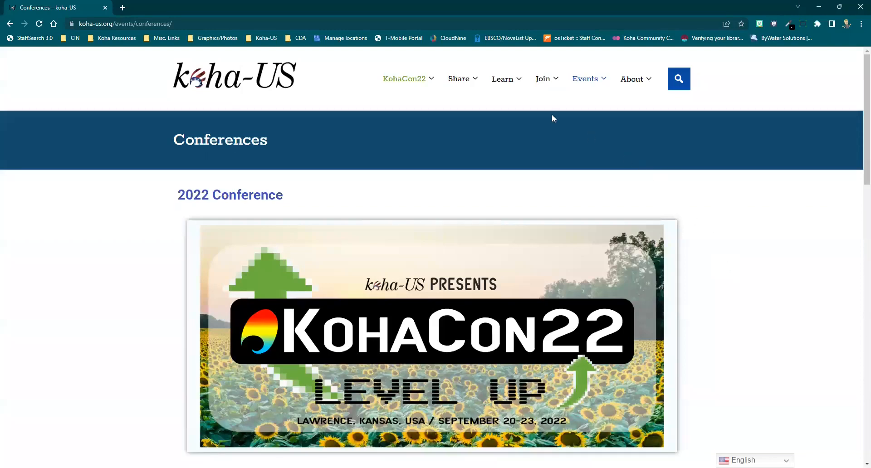
mouse_move(458, 156)
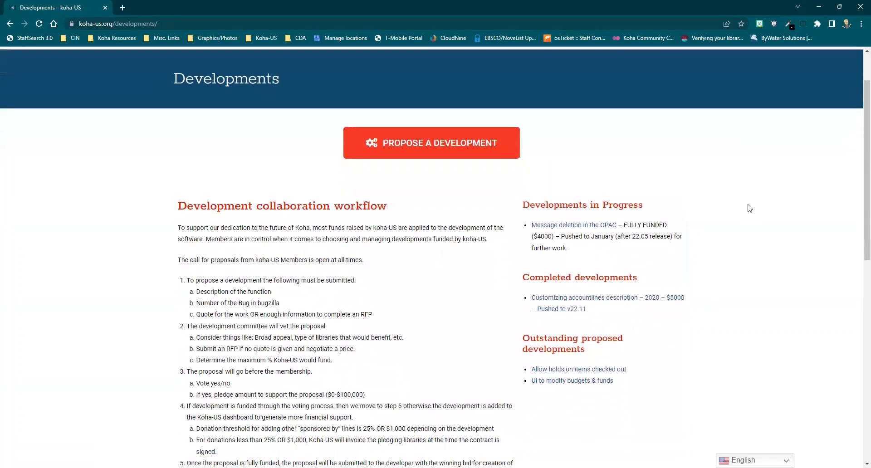
- Scroll the Developments page through in-progress, completed and proposed developments
scroll(down, 3)
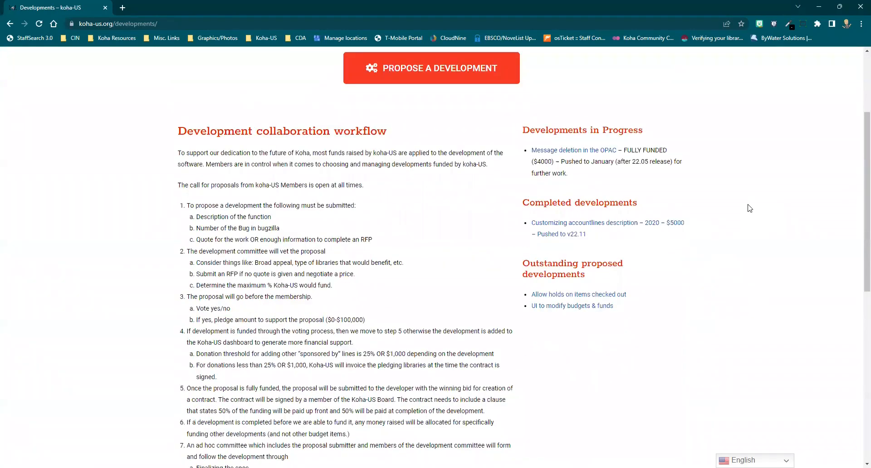
scroll(up, 3)
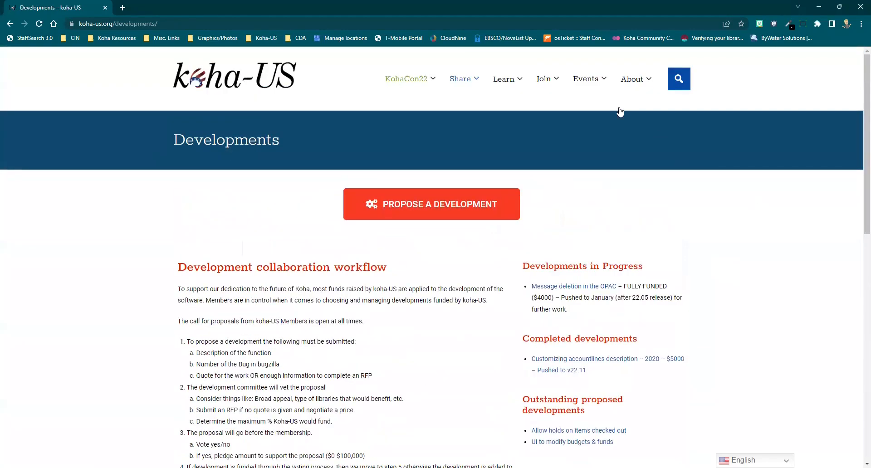
- Expand the Join menu listing Become a member, Donate and Store
click(543, 78)
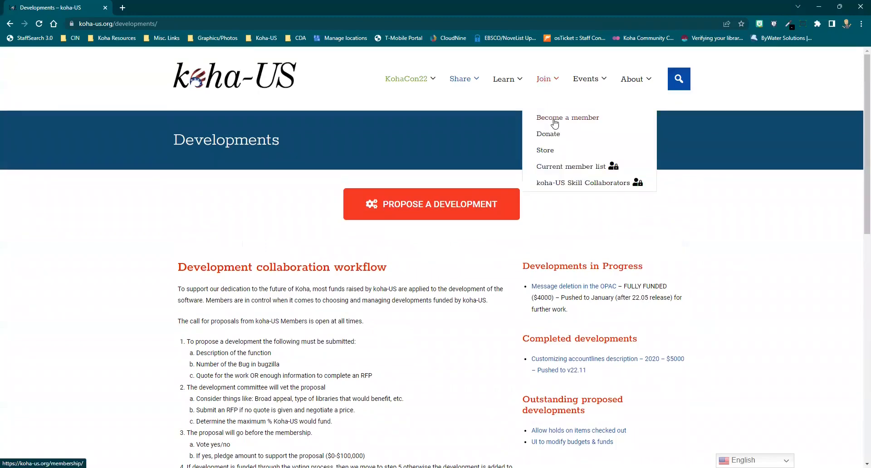
mouse_move(567, 117)
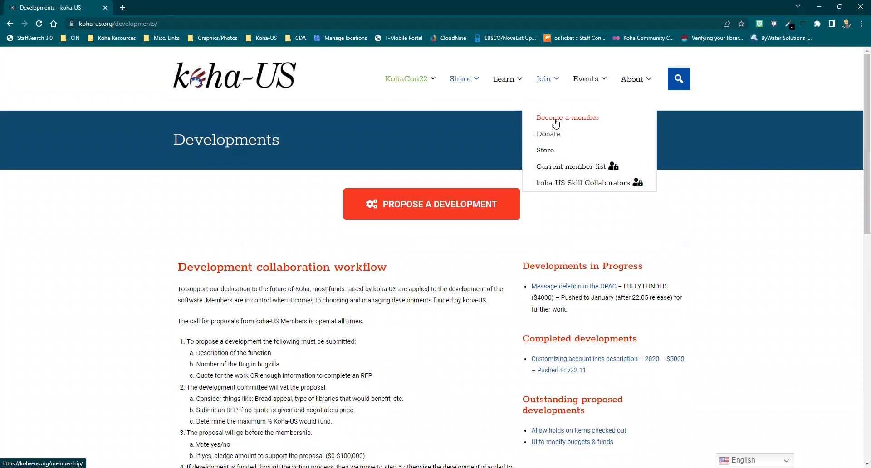
mouse_move(548, 134)
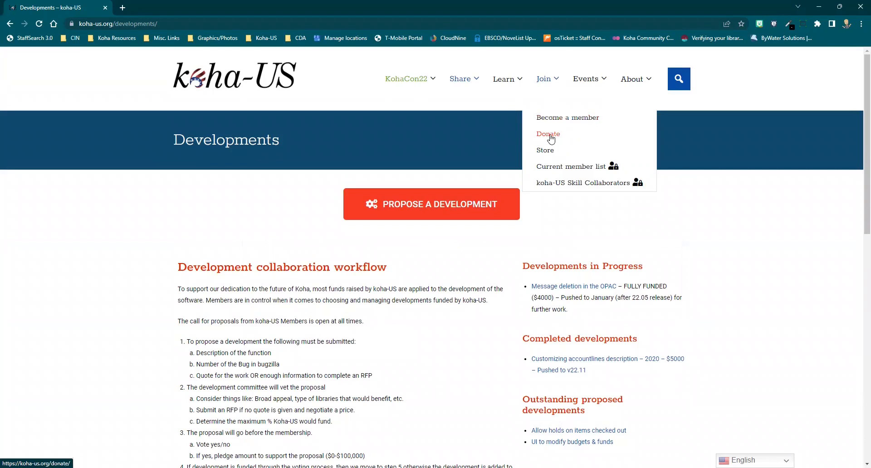
- Open Join > Donate and scroll through the PayPal, check and merchandise options
click(548, 134)
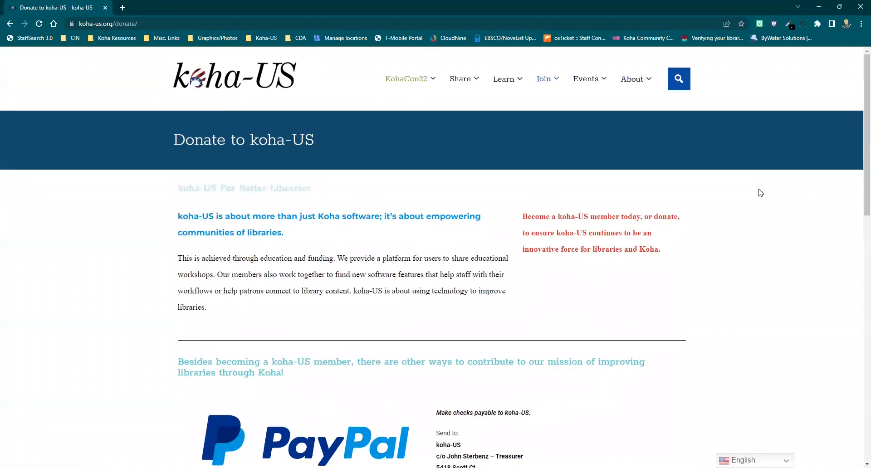
scroll(down, 3)
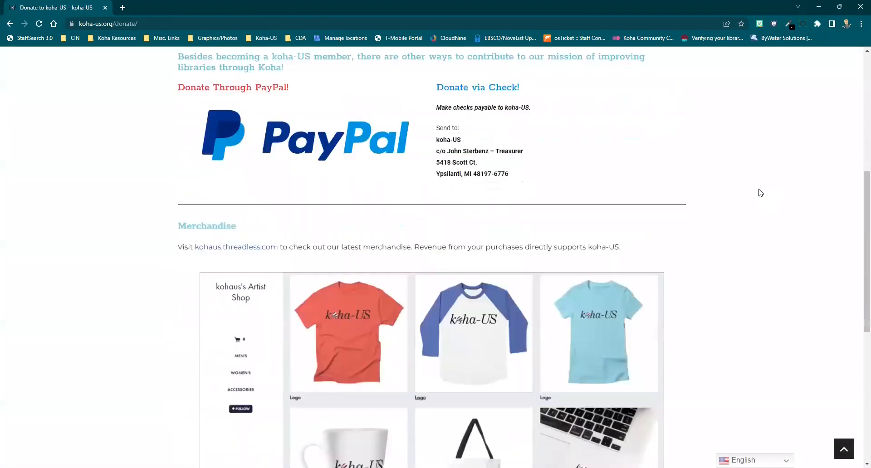
scroll(down, 3)
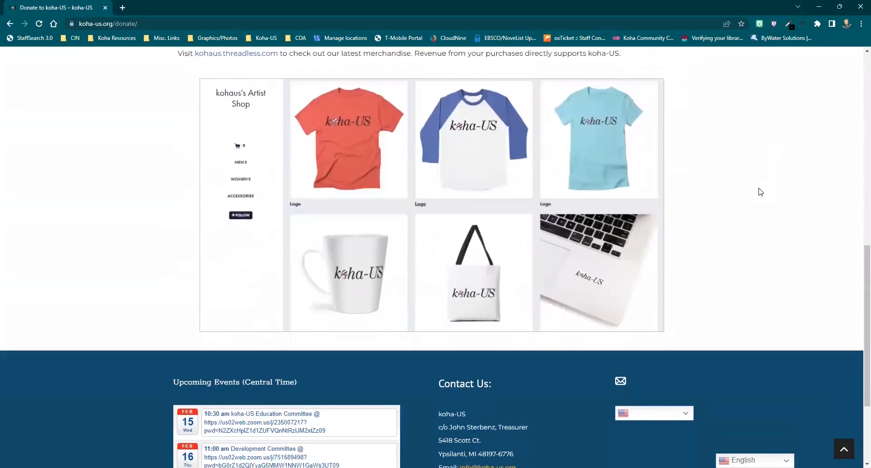
scroll(up, 3)
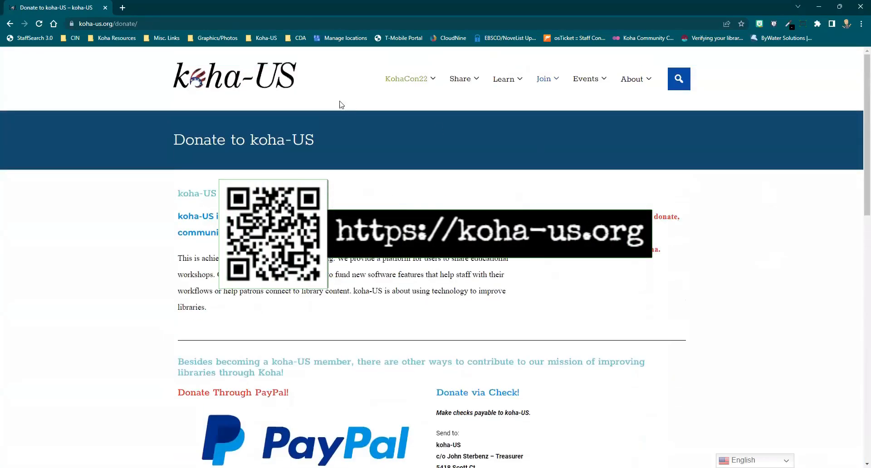